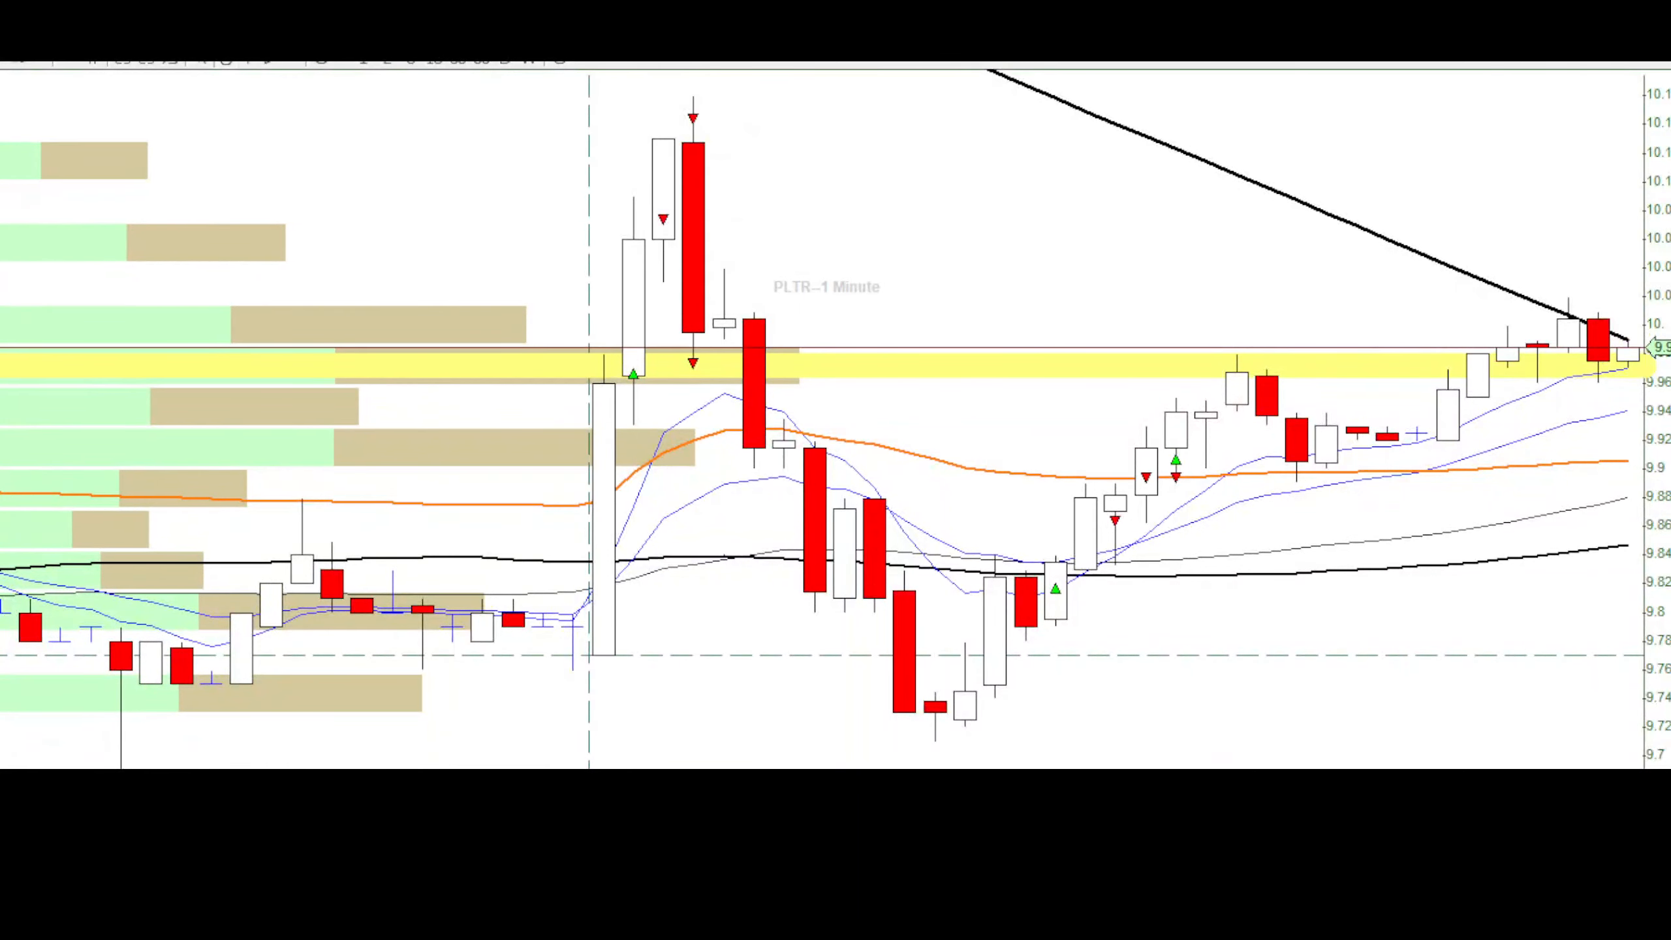
pyautogui.moveTo(945, 405)
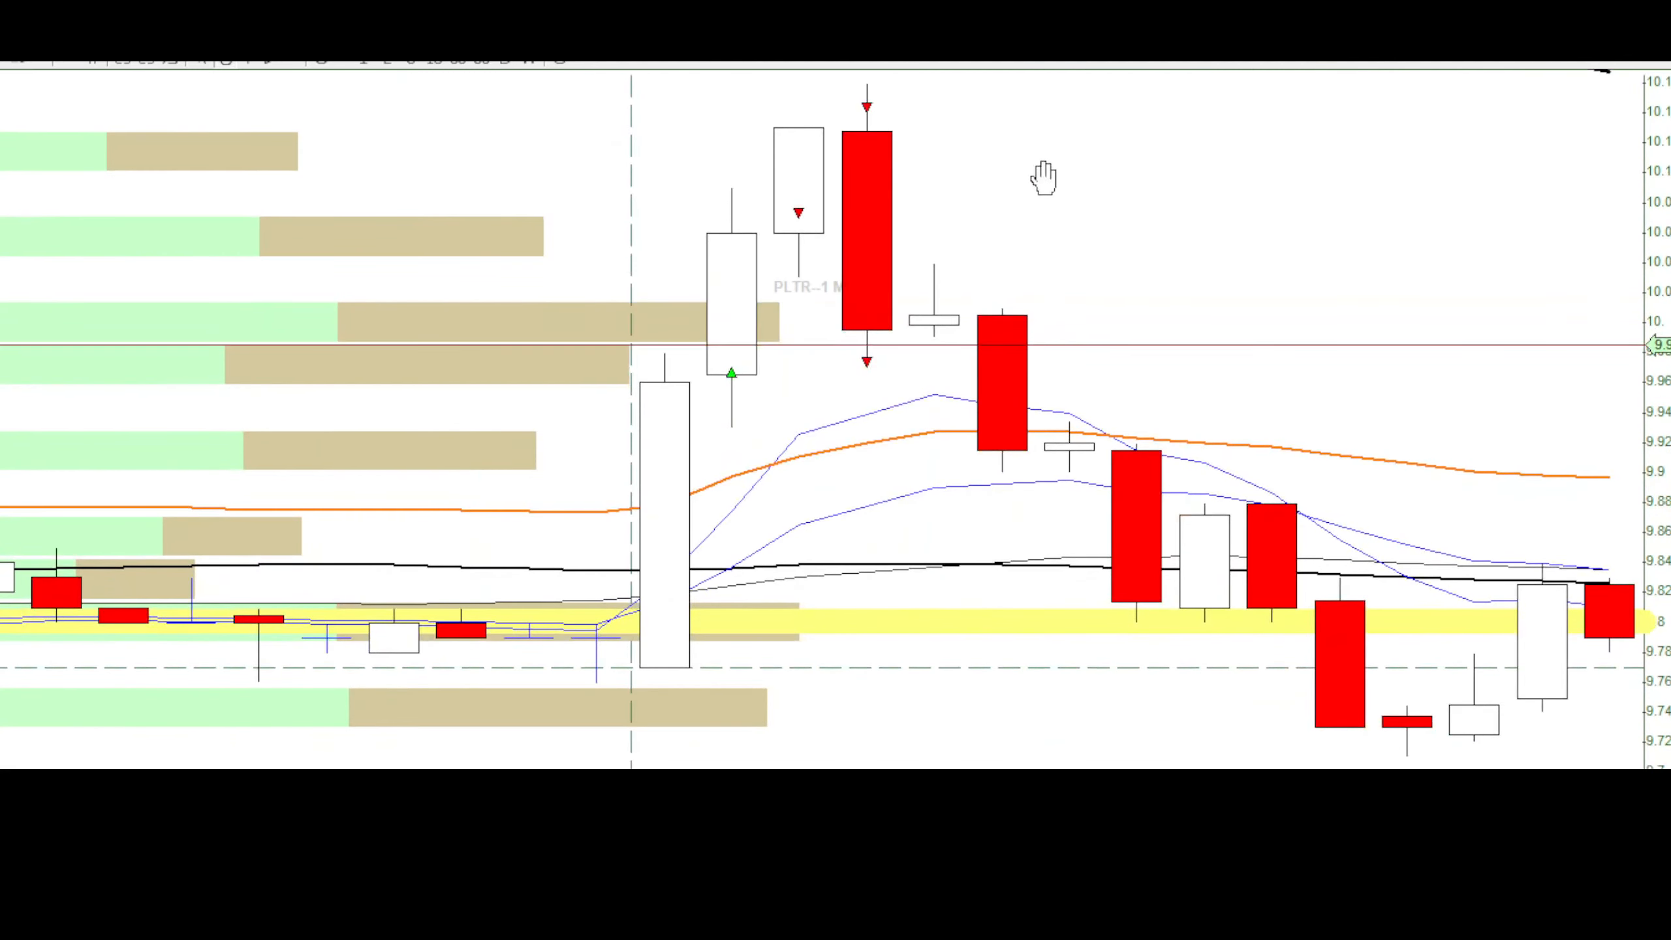
pyautogui.moveTo(911, 237)
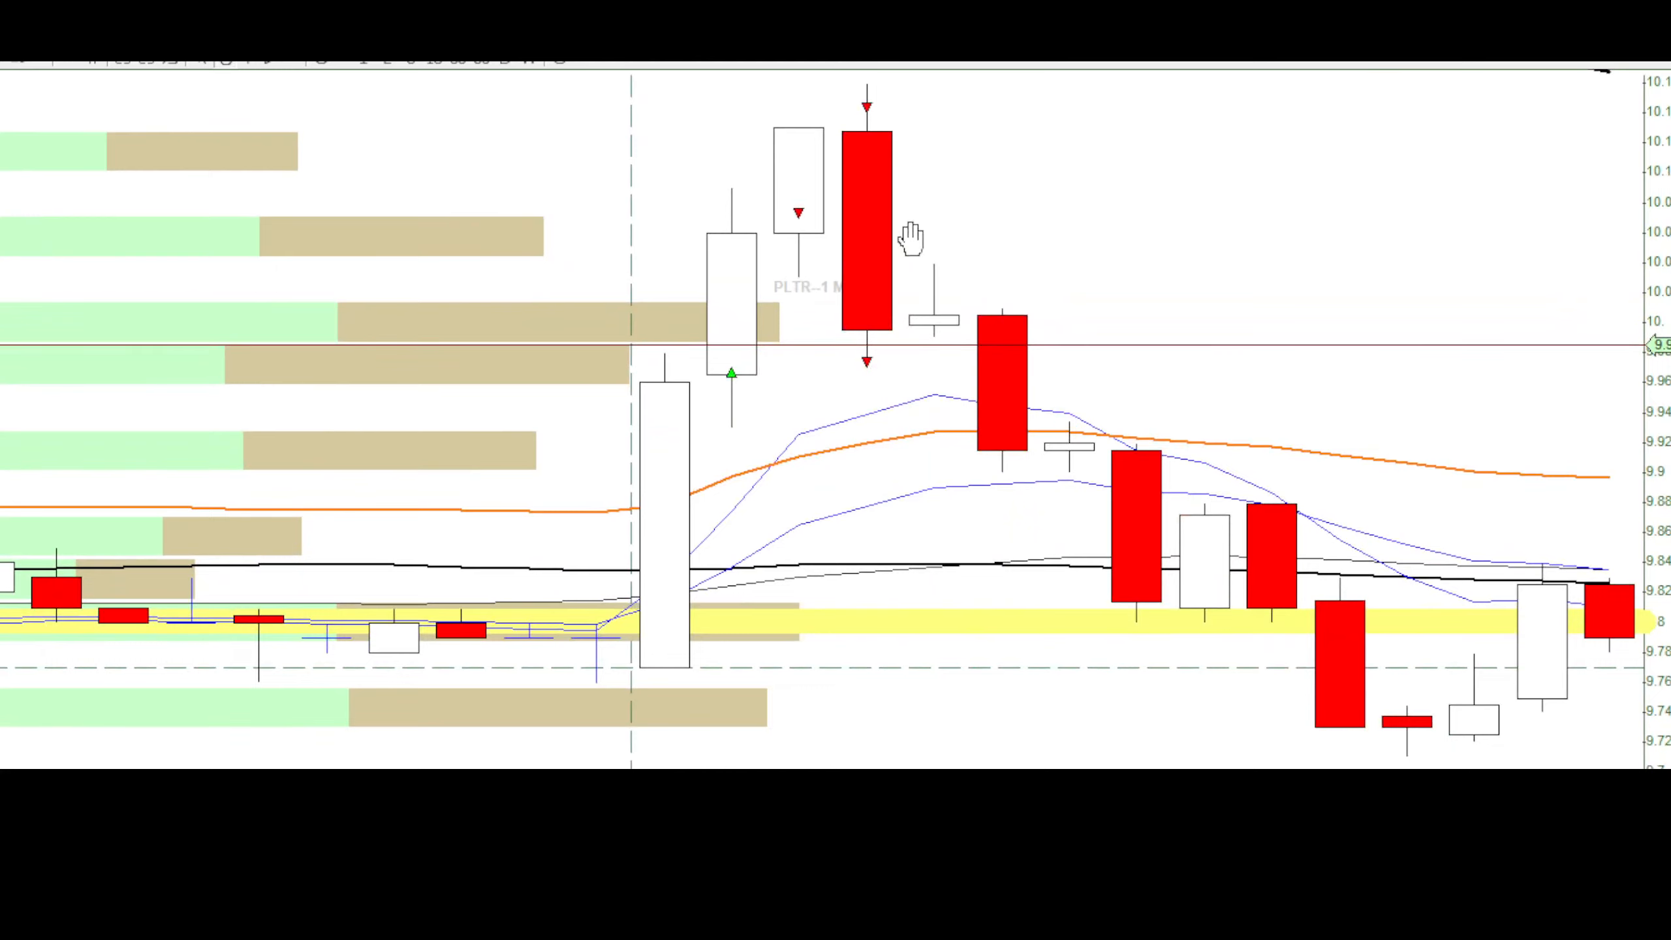
pyautogui.moveTo(813, 318)
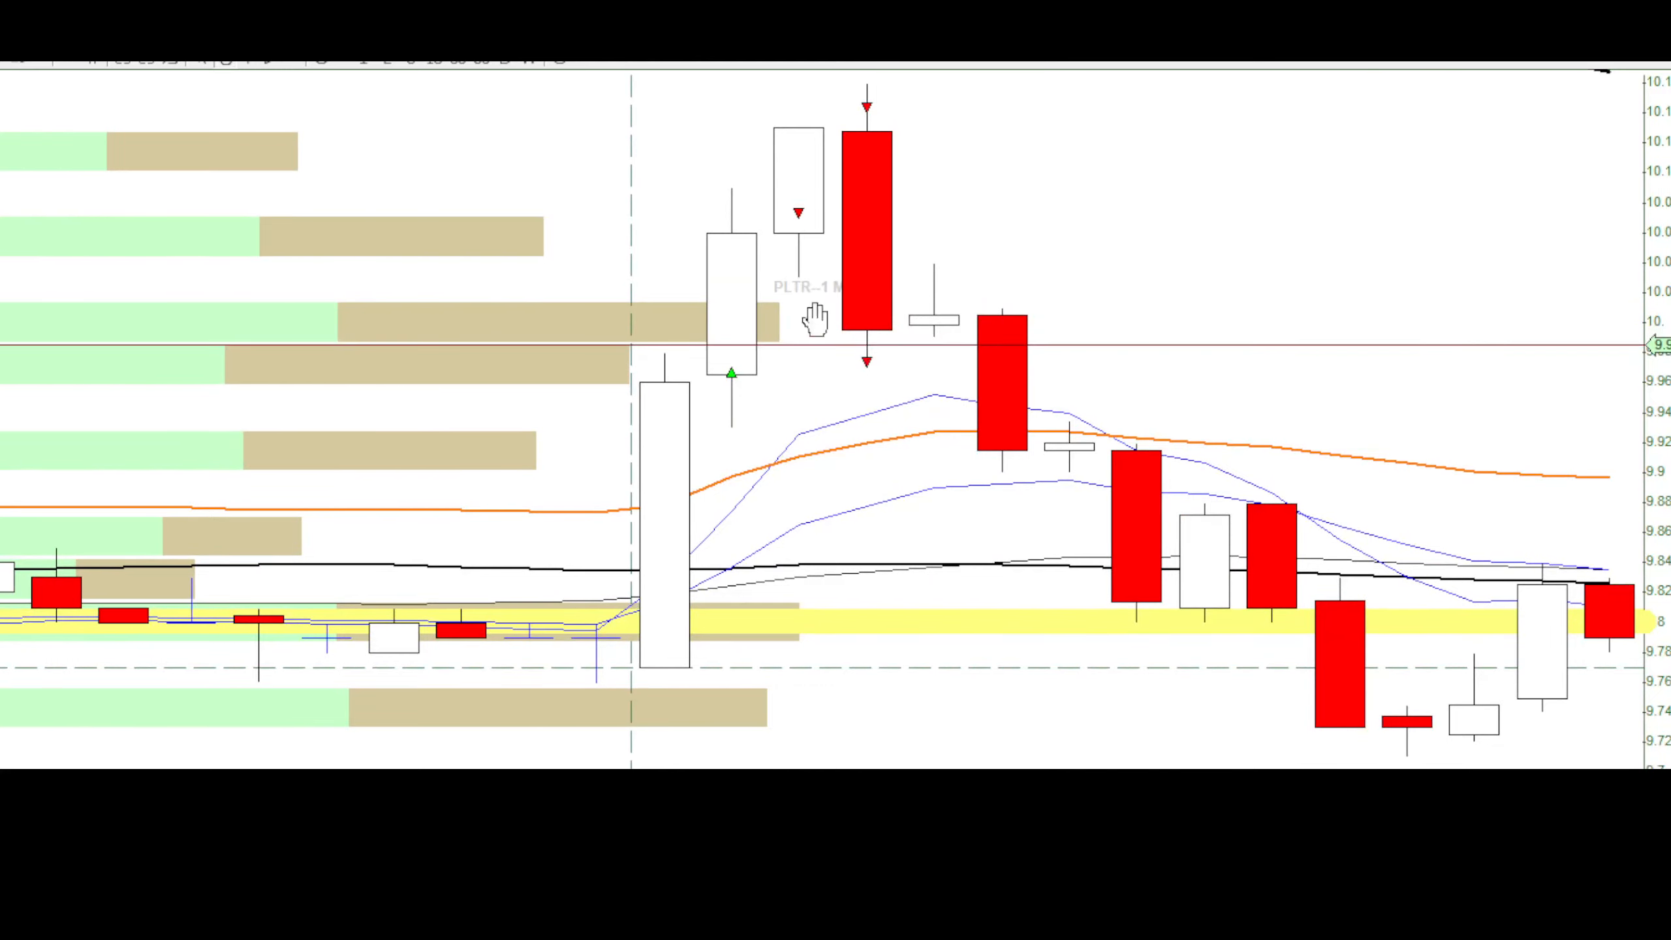
pyautogui.moveTo(1524, 527)
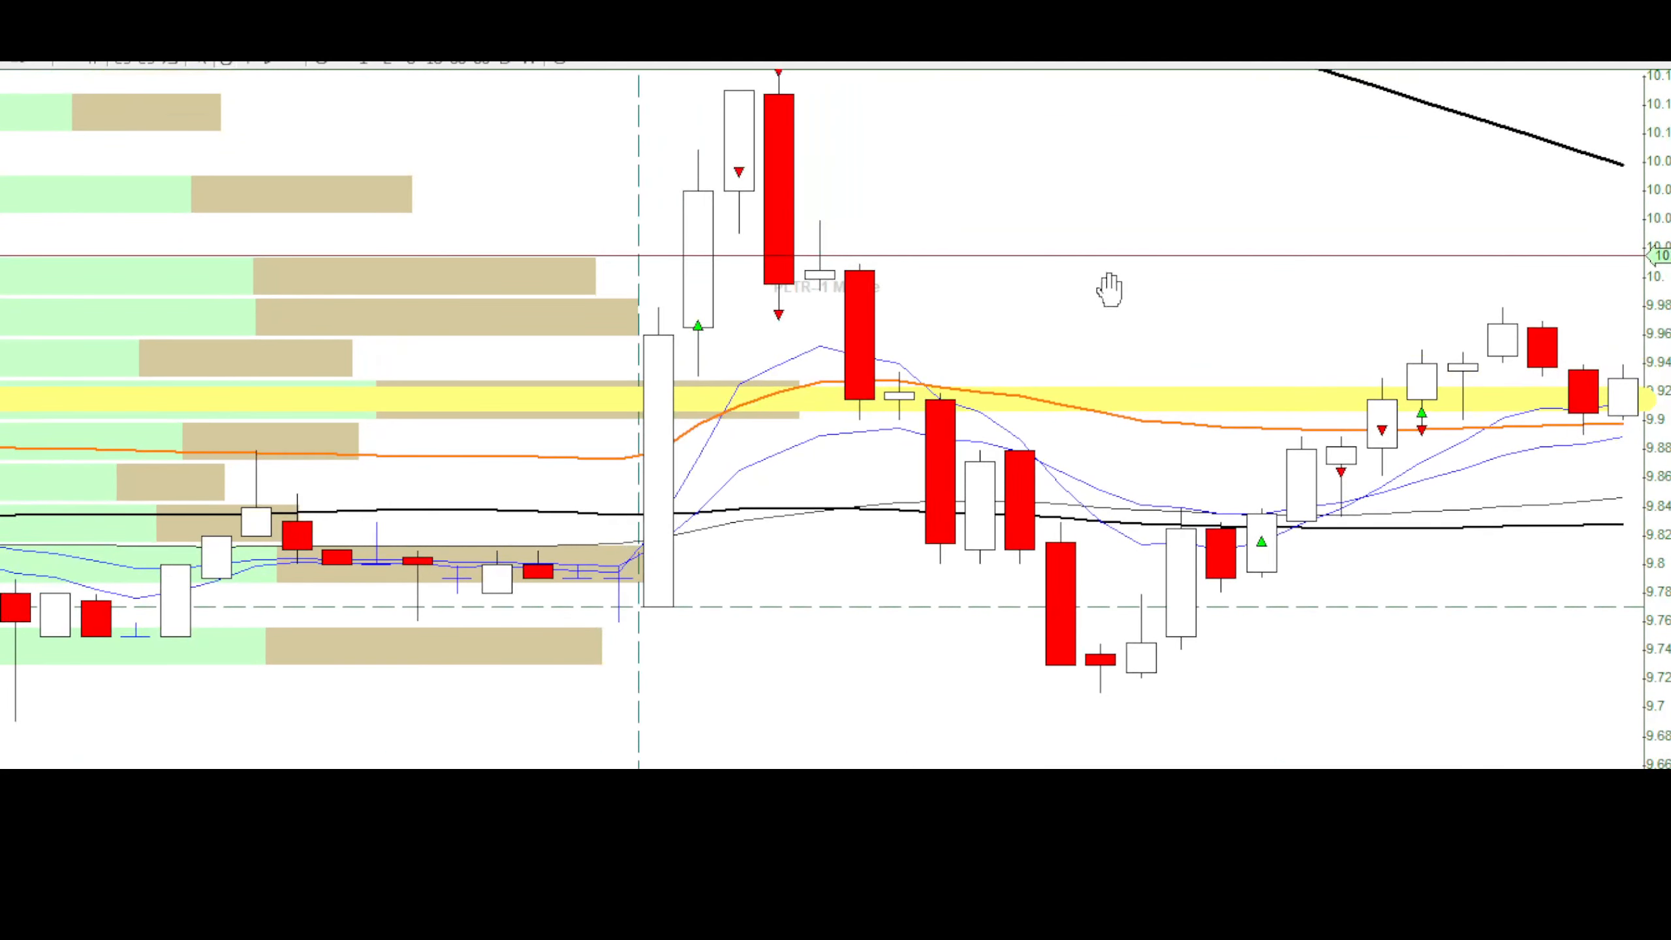
pyautogui.moveTo(1097, 659)
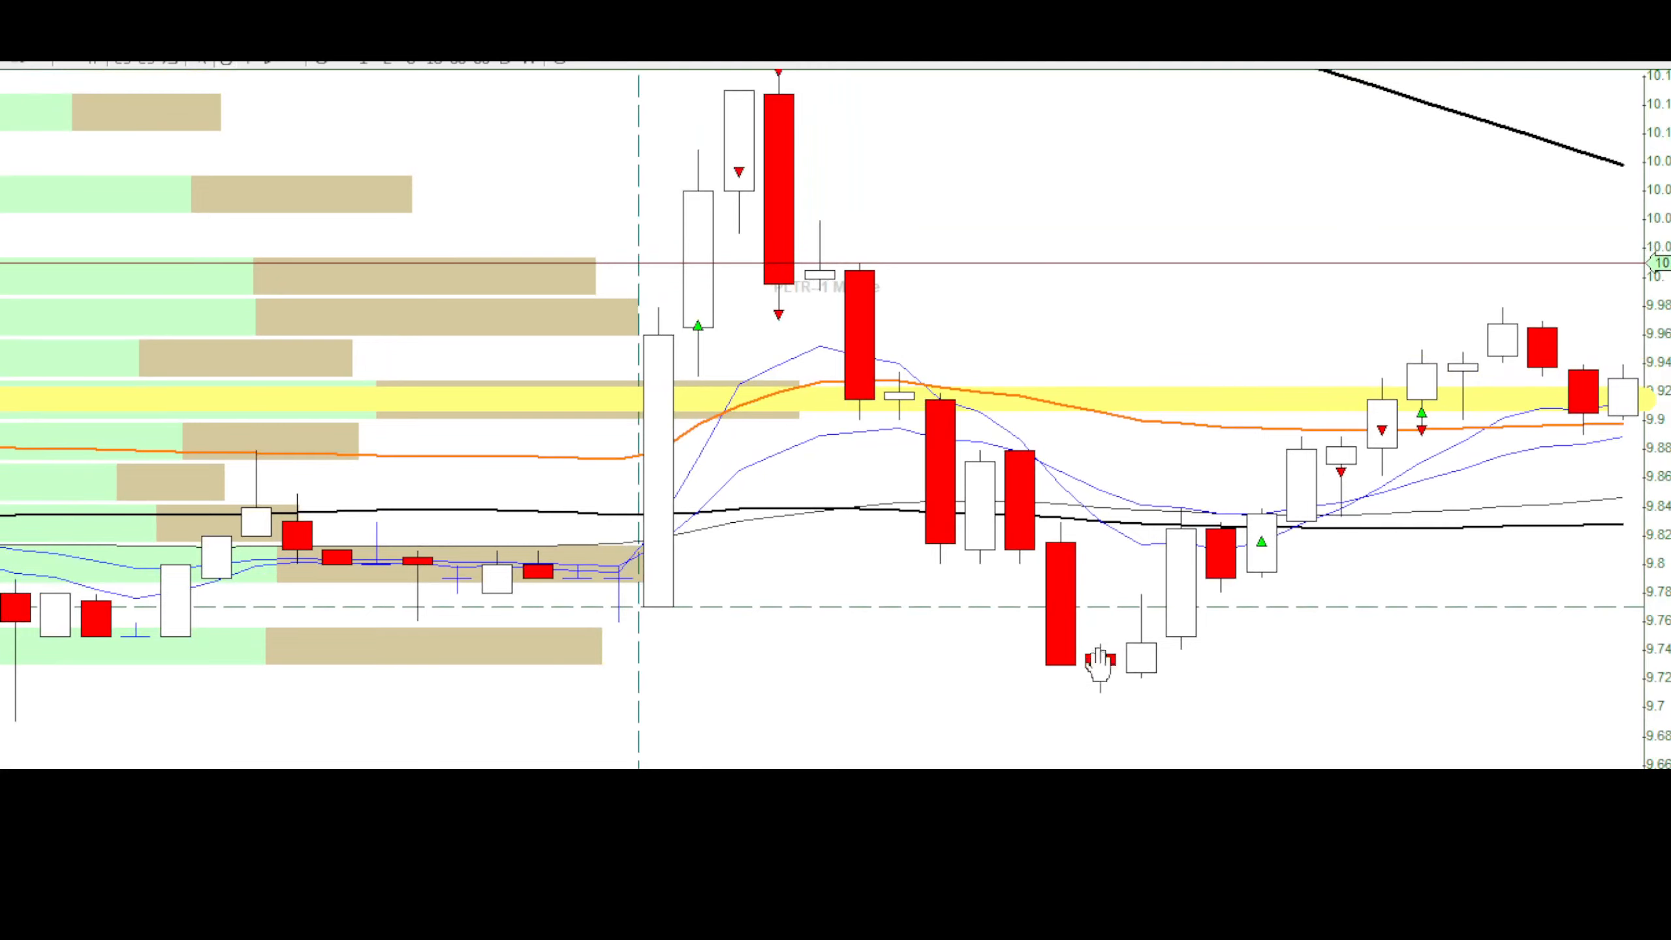
pyautogui.moveTo(1452, 529)
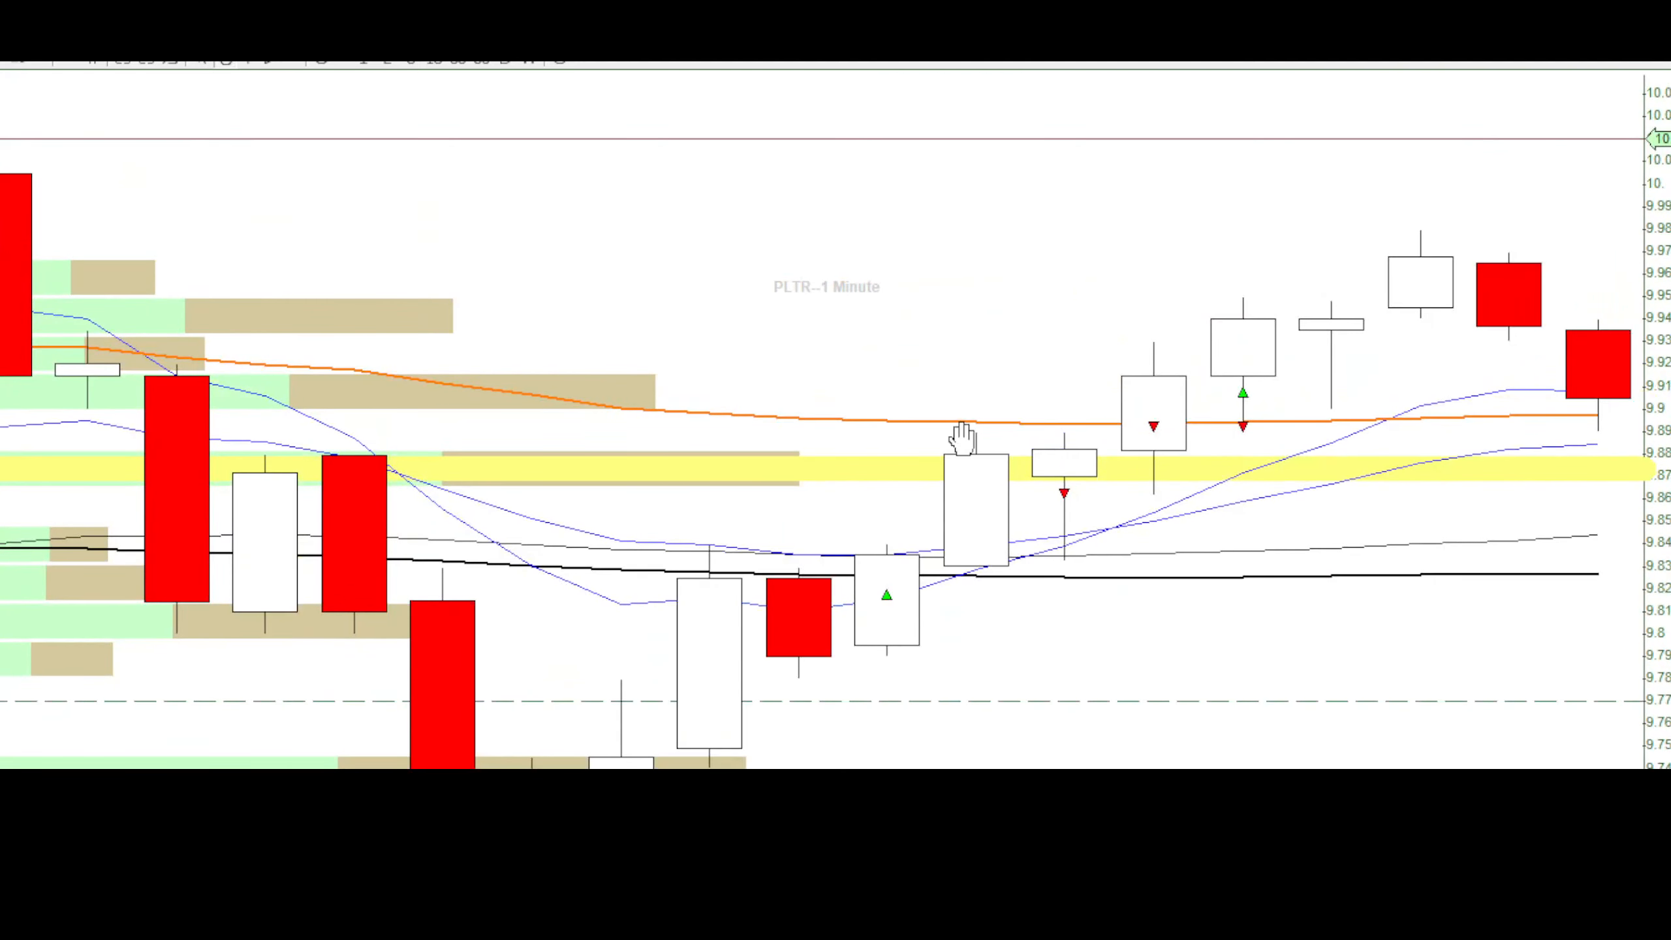
pyautogui.moveTo(1118, 394)
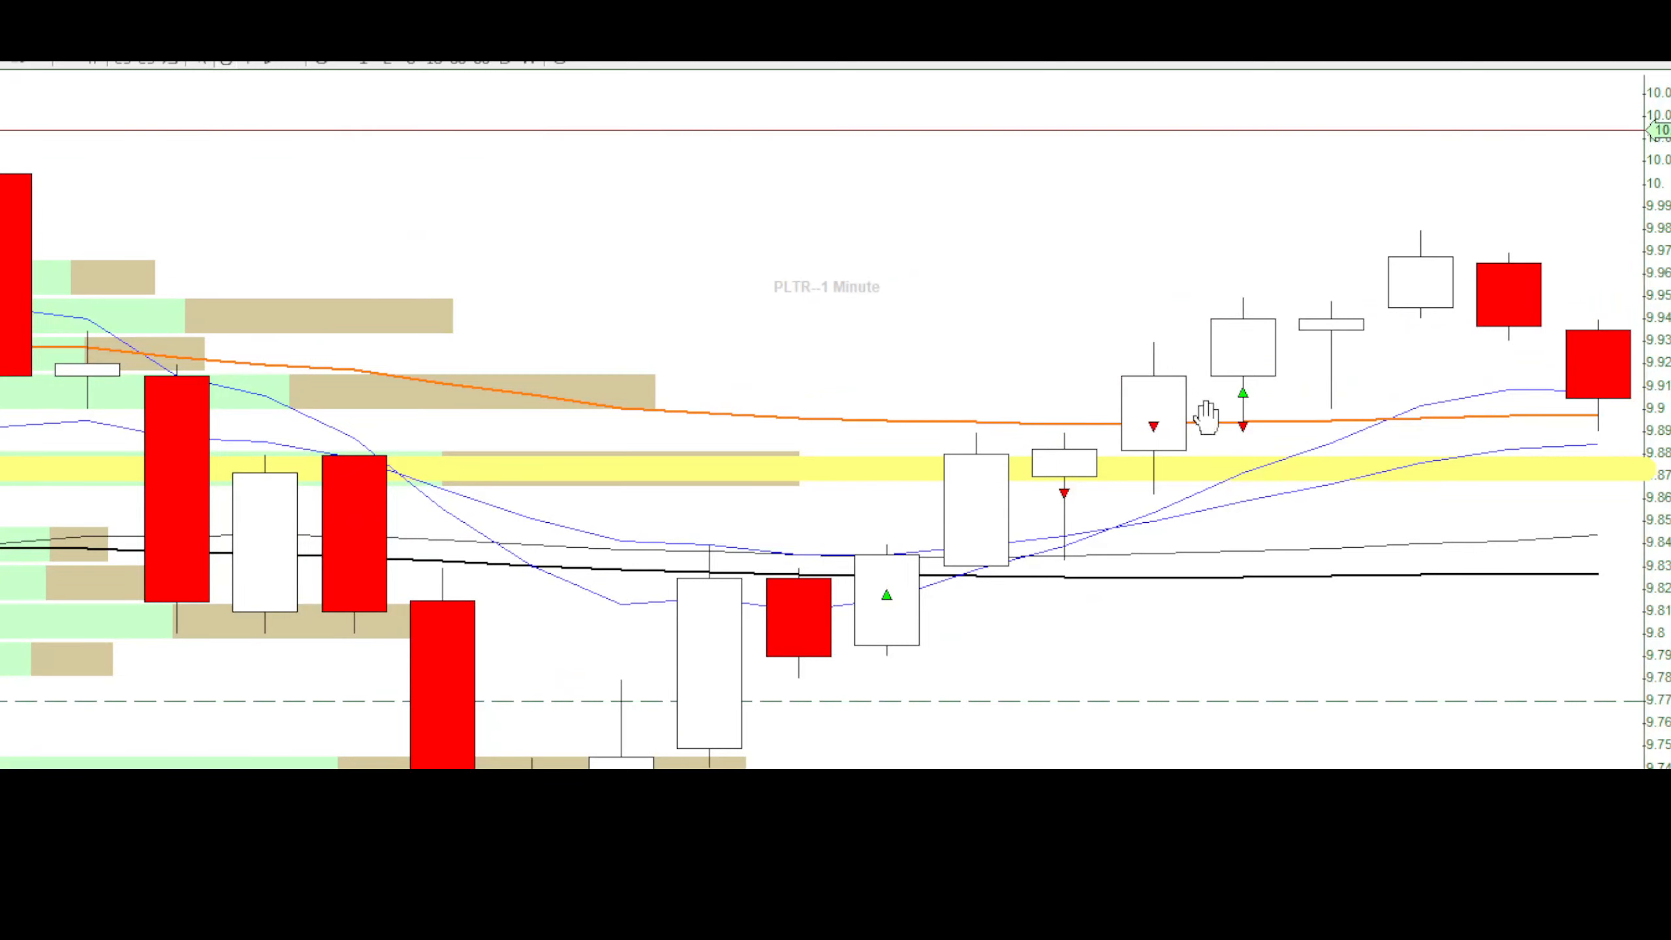
pyautogui.moveTo(1022, 453)
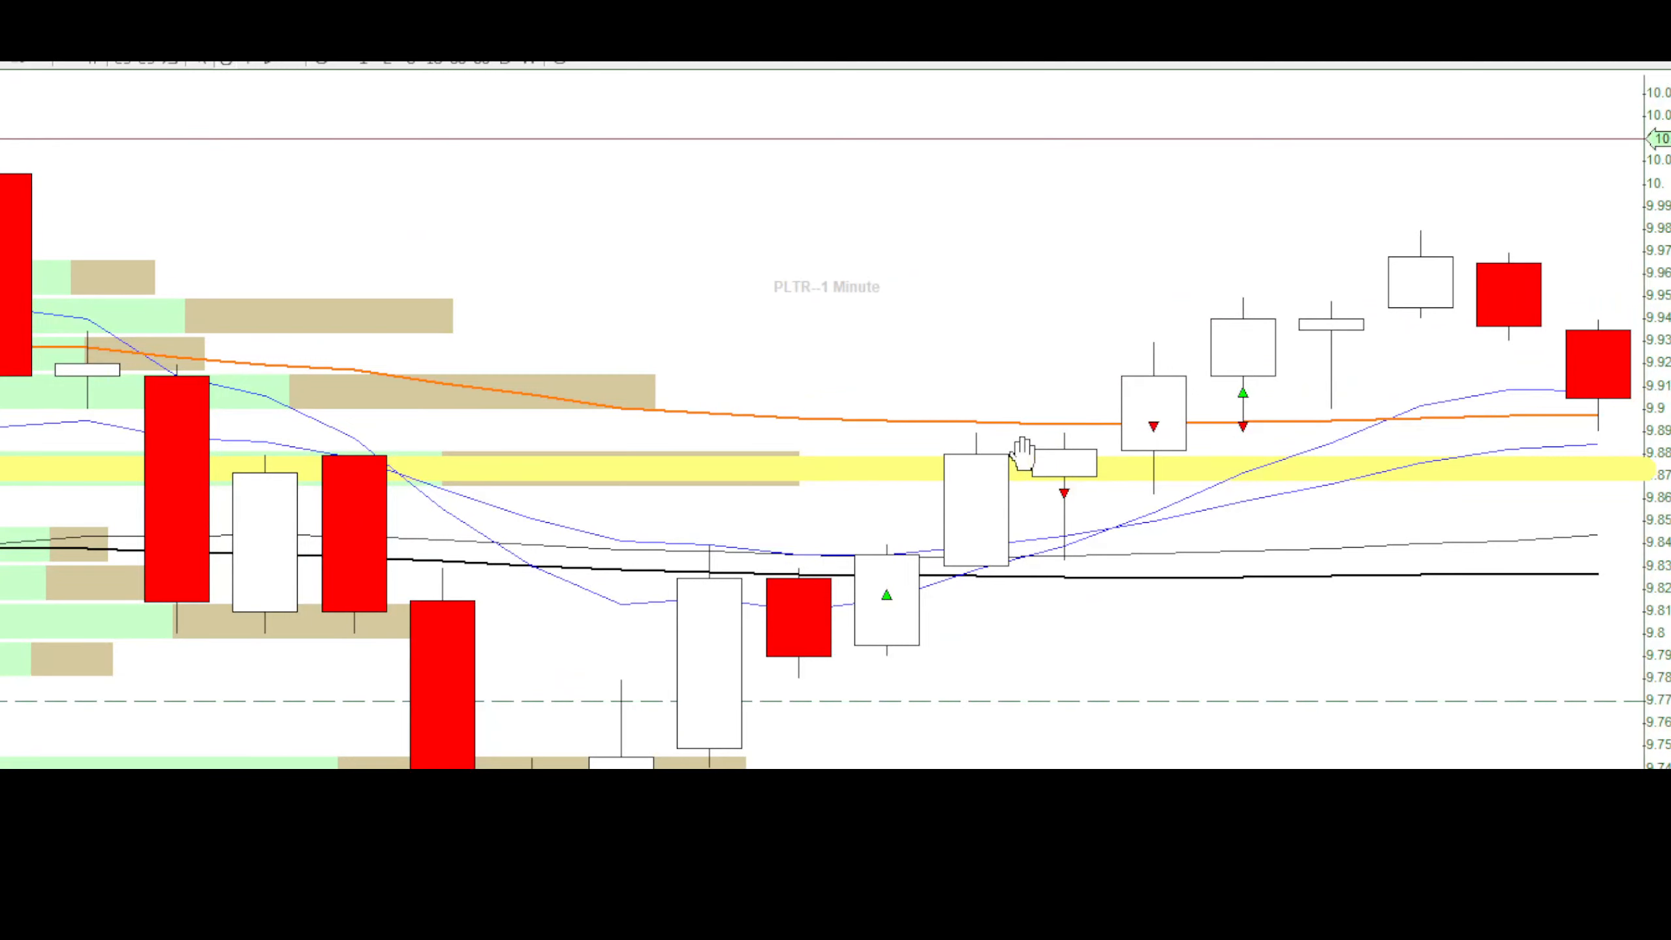
pyautogui.moveTo(1334, 314)
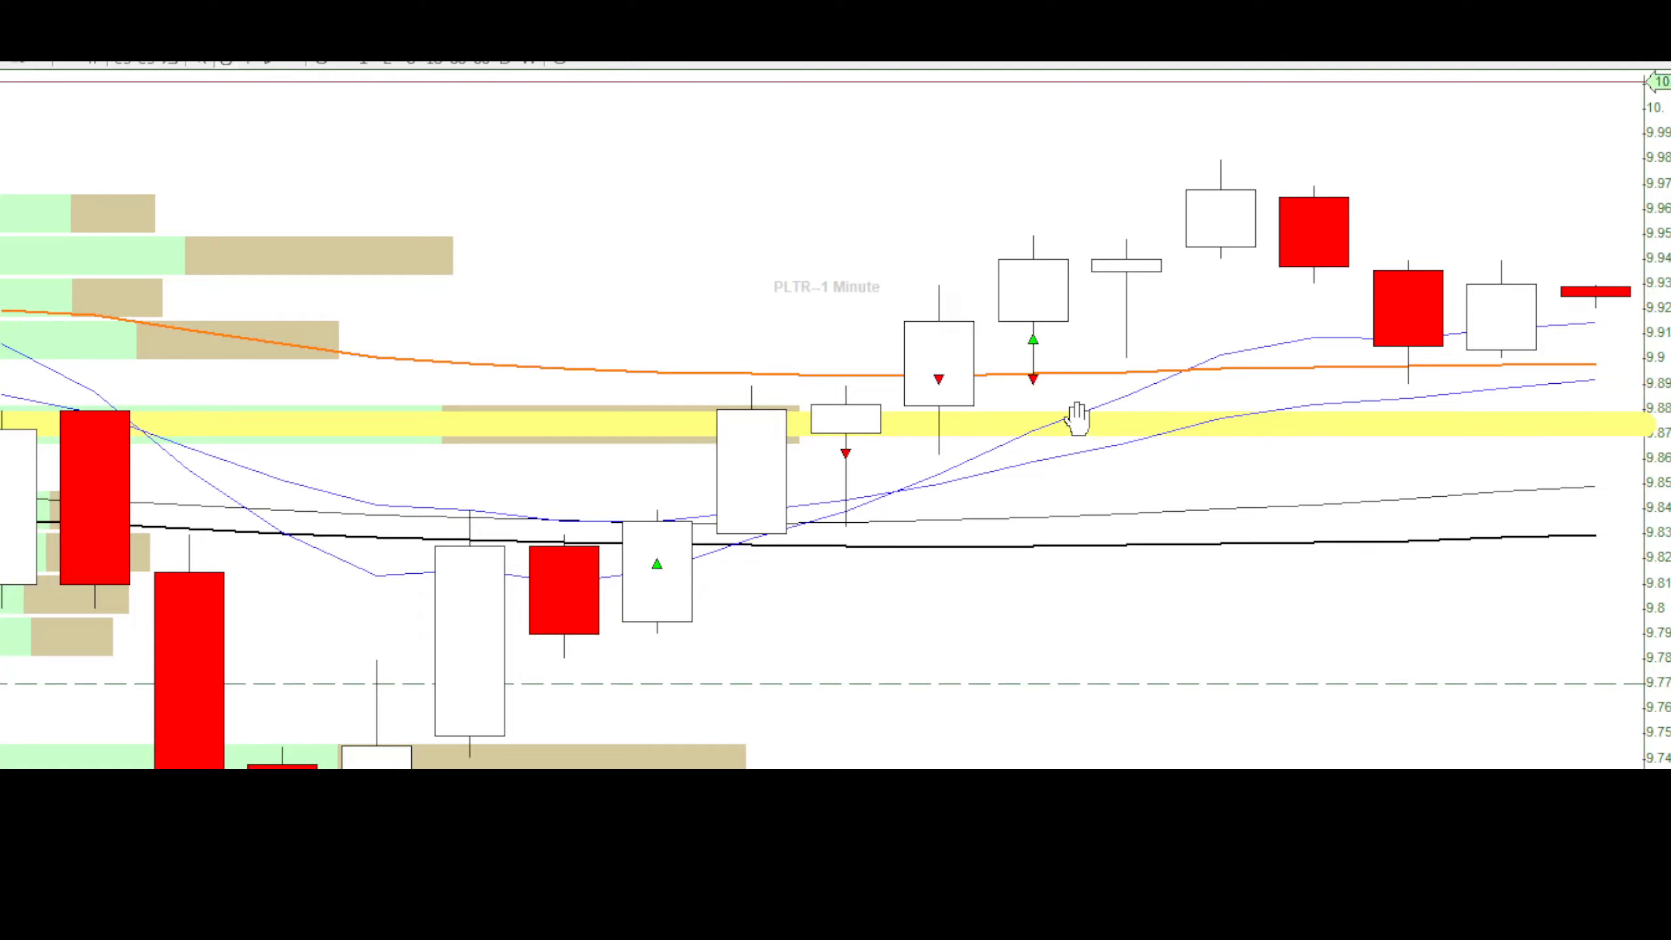
pyautogui.moveTo(1065, 448)
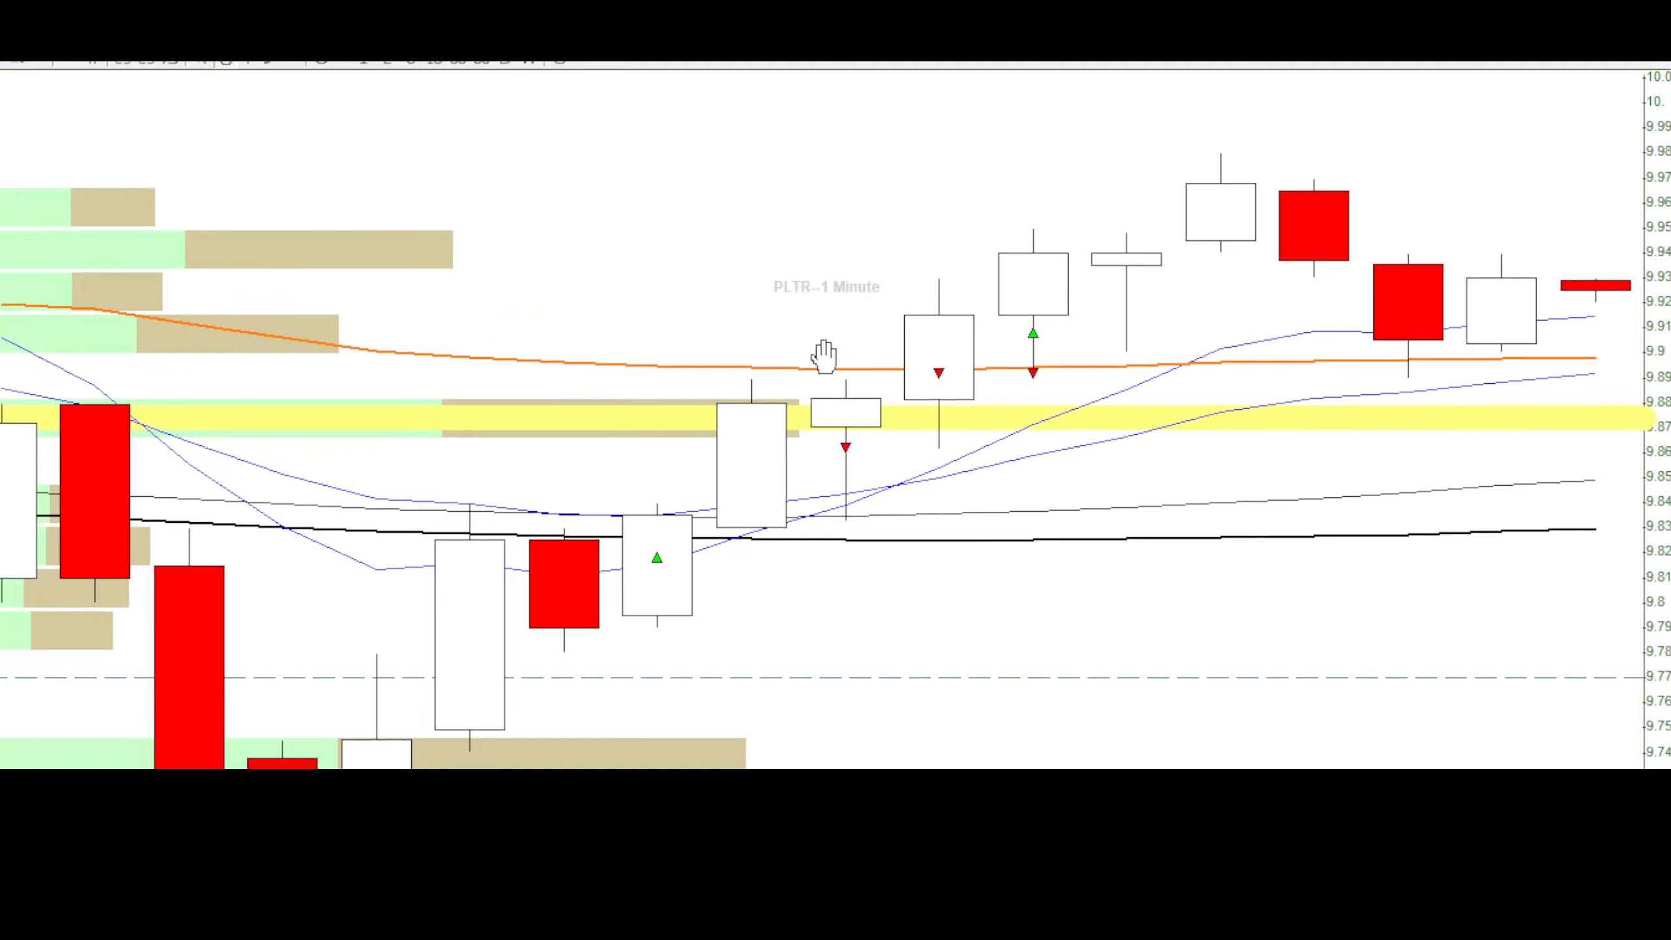
pyautogui.moveTo(1071, 347)
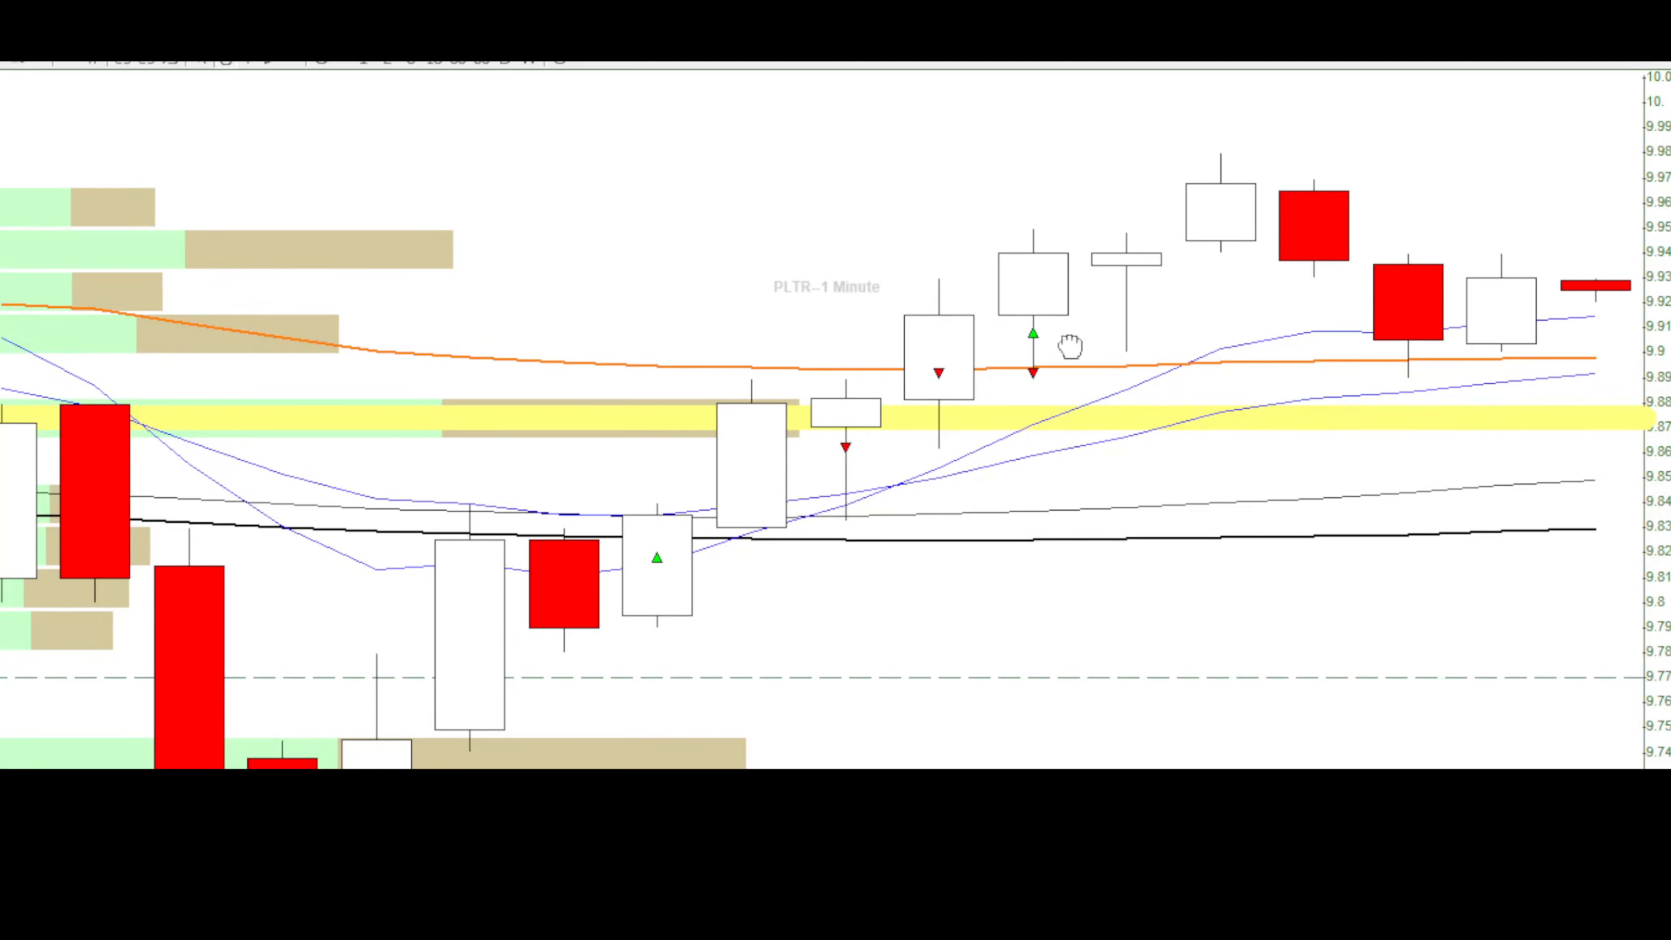